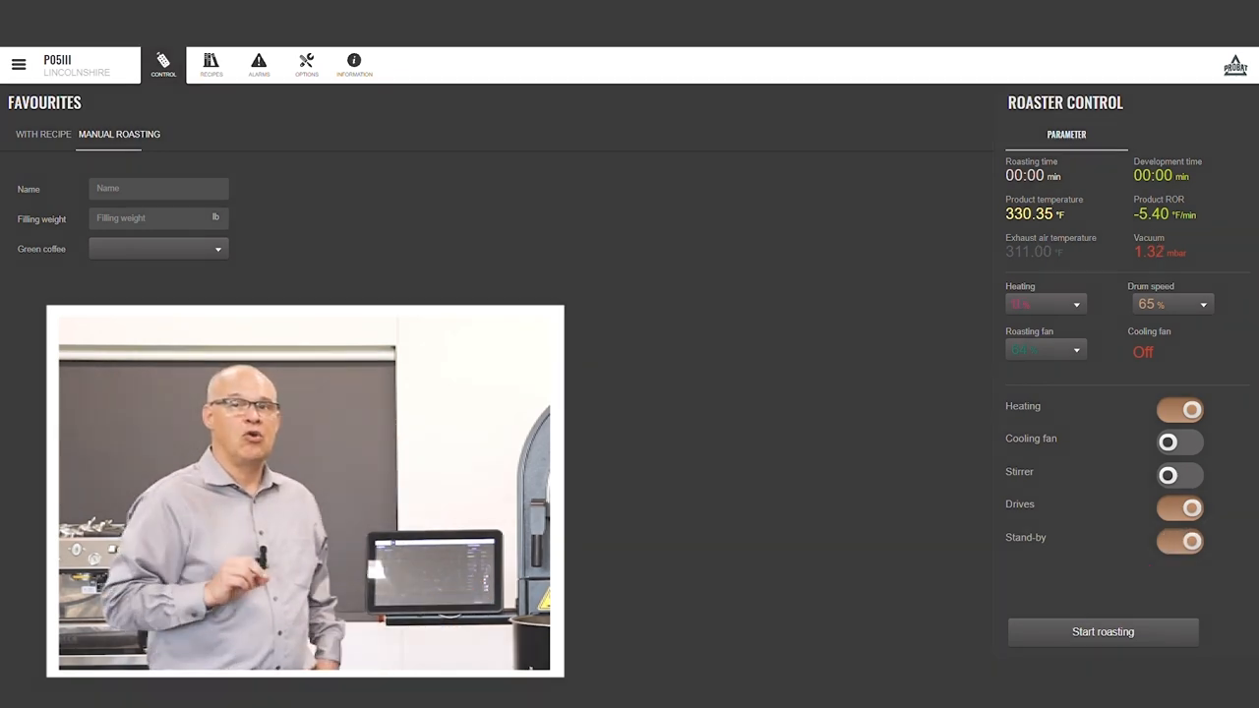
# Load the saved KEN recipe so its reference roast curve and details appear.
pyautogui.click(1179, 540)
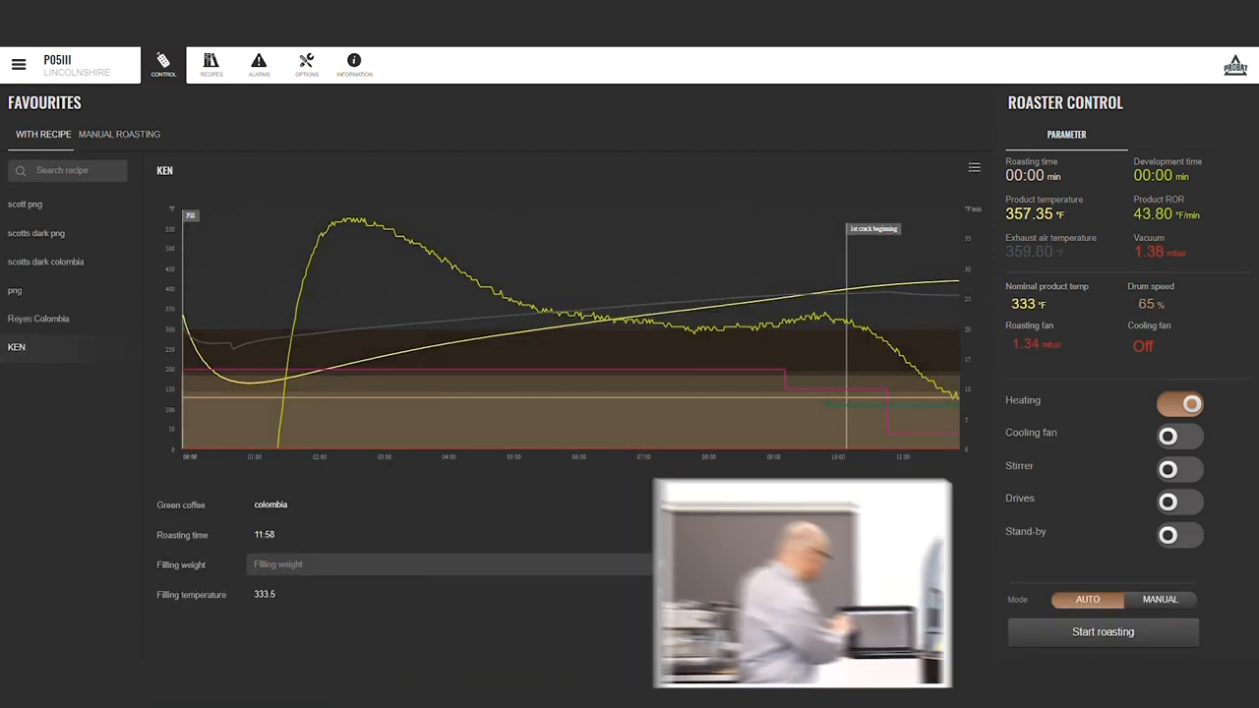
# Switch the drum drives on and bring up the blank Manual Roasting form.
pyautogui.click(1178, 501)
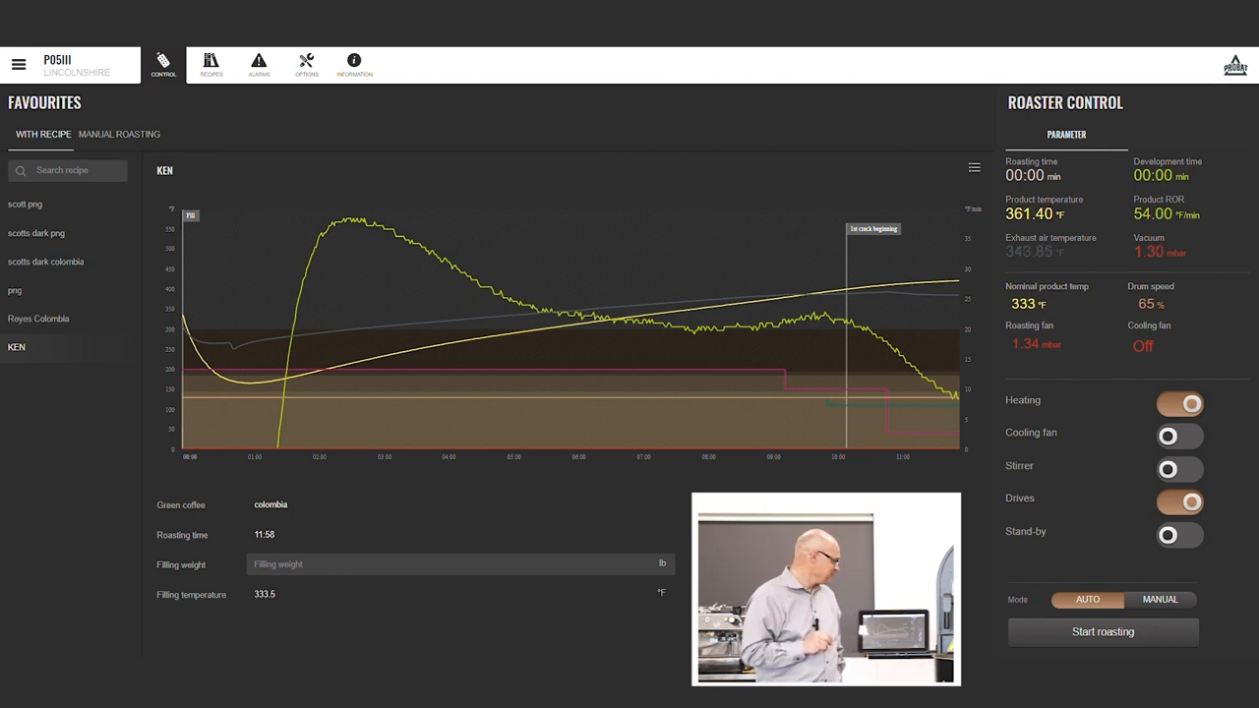
pyautogui.click(119, 134)
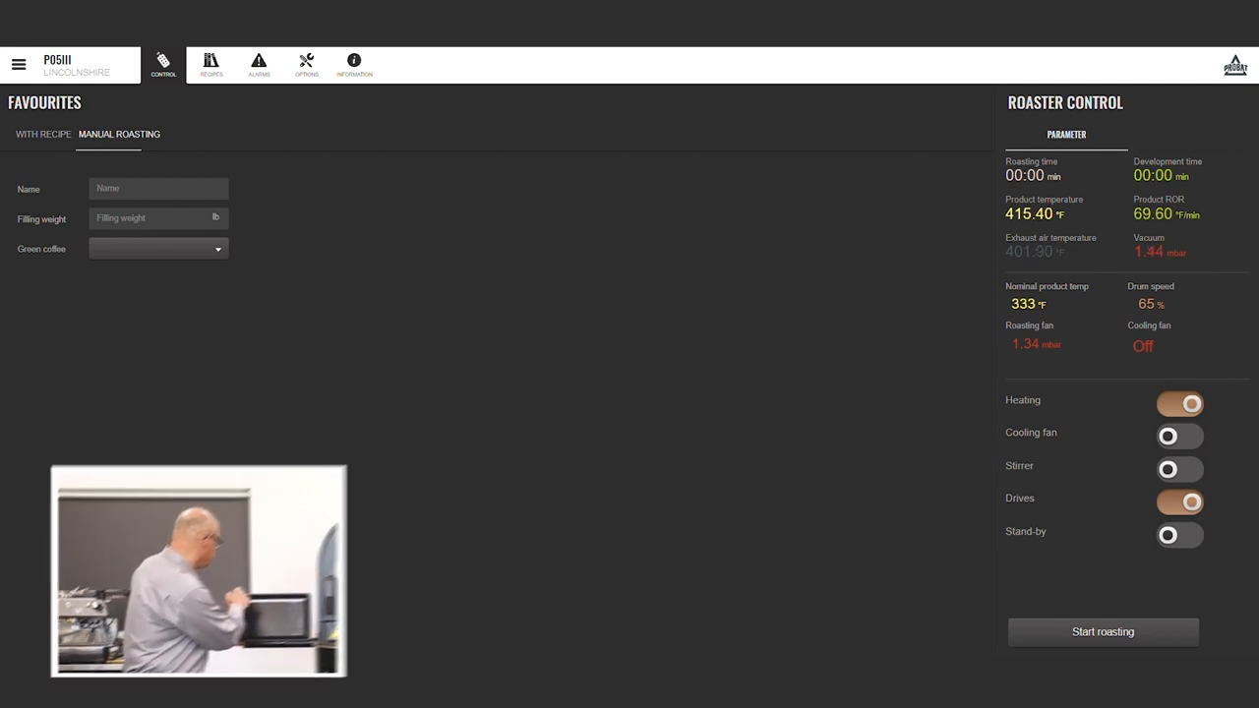
# Go back to the With Recipe view showing the KEN reference curve.
pyautogui.click(43, 134)
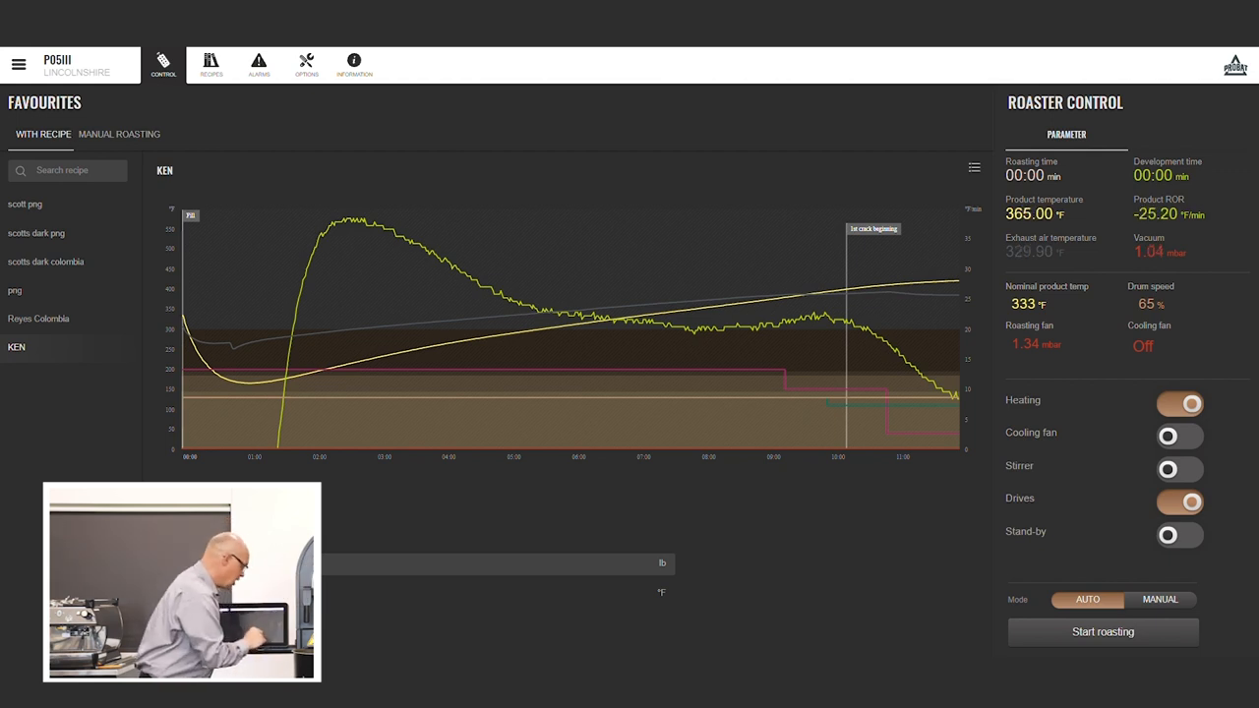
# Start roasting with the KEN recipe so live curves trace its profile.
pyautogui.click(1103, 631)
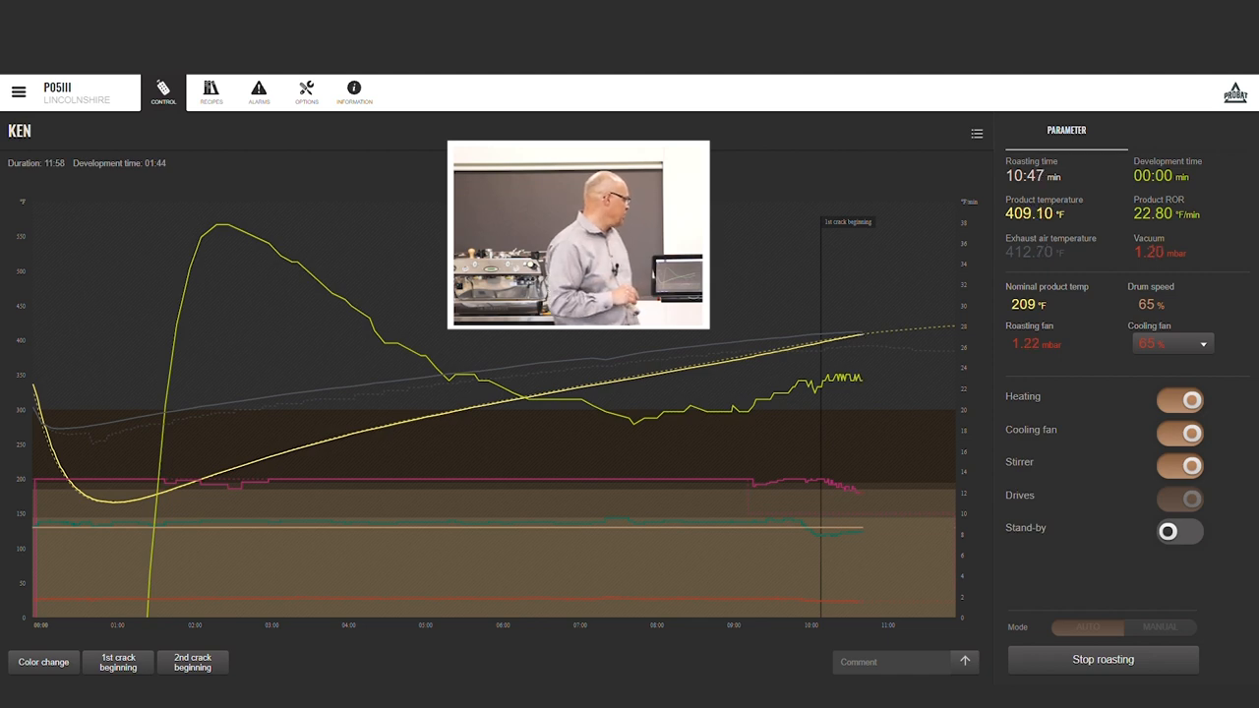
# Switch the roaster to stand-by after the KEN beans drop at about 11:07.
pyautogui.click(1178, 531)
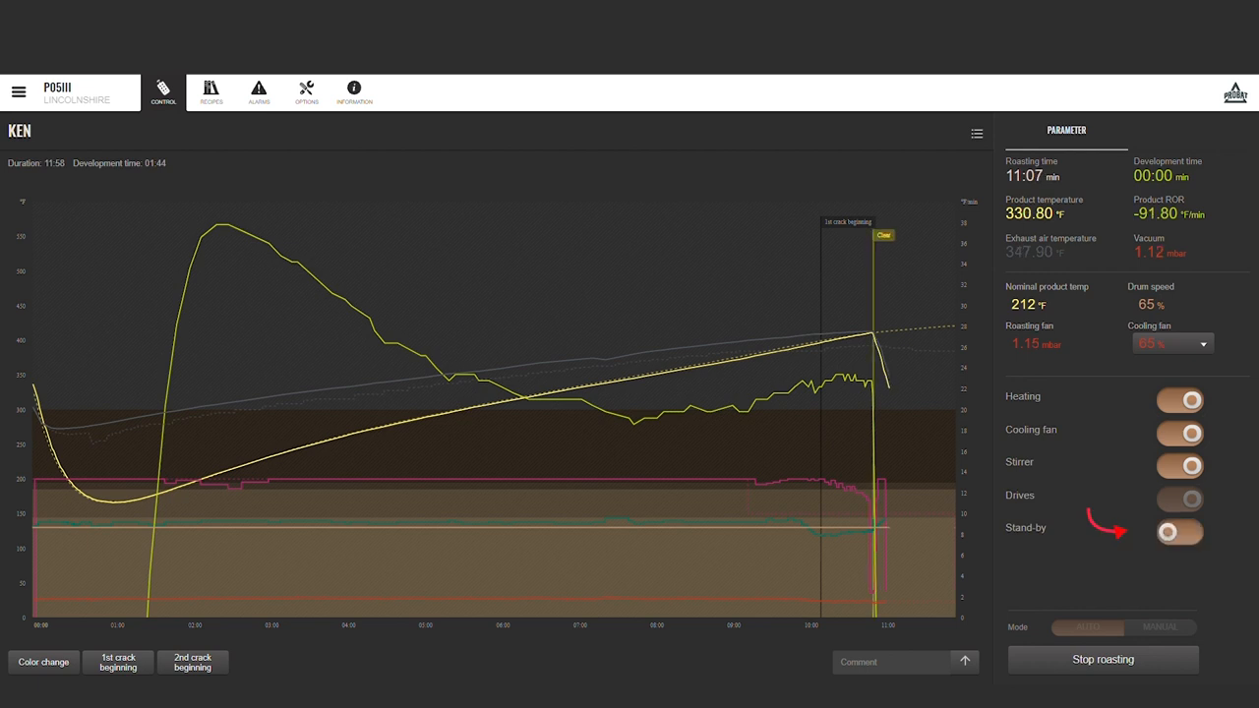